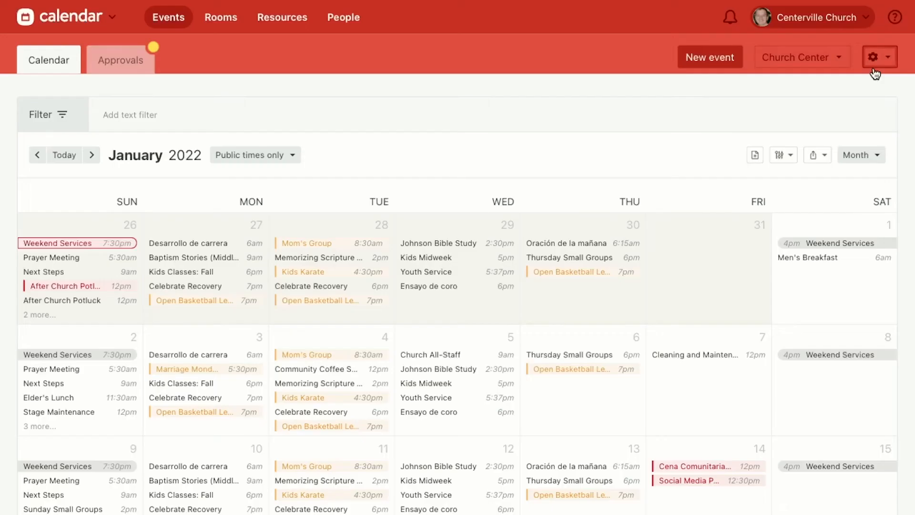
Open the gear settings menu at the top right of the January 2022 calendar
click(879, 56)
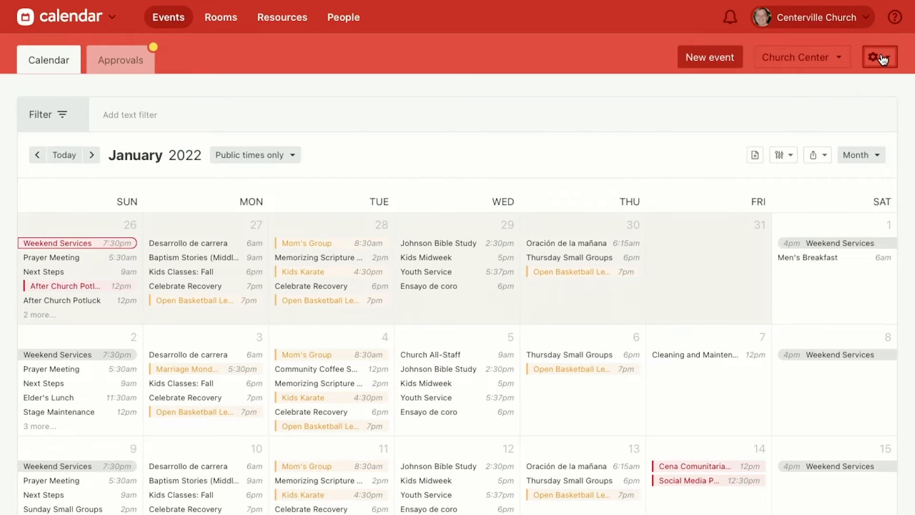
click(879, 56)
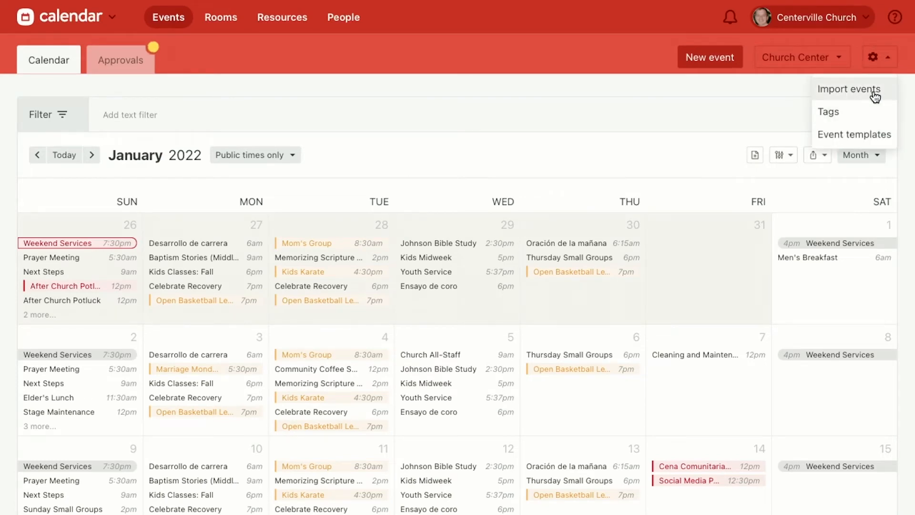
Choose Import events to bring up the iCal file import dialog
click(849, 88)
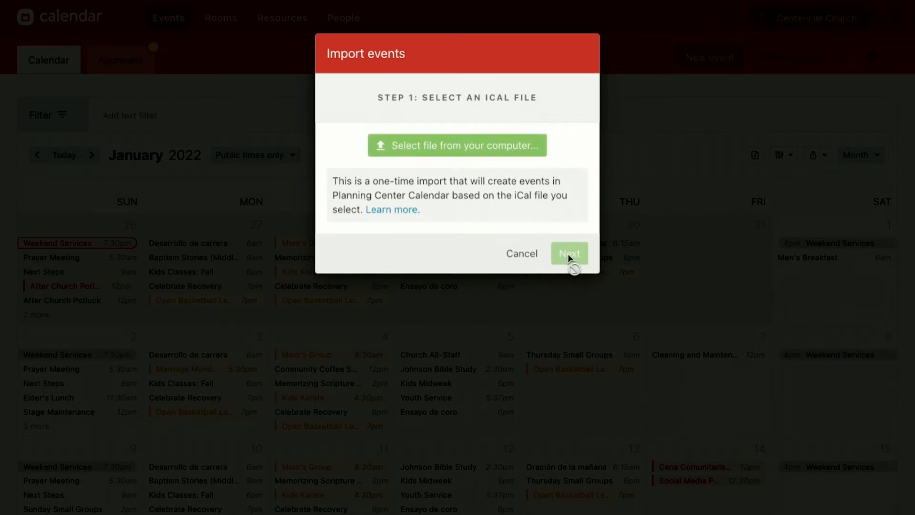
mouse_move(518, 253)
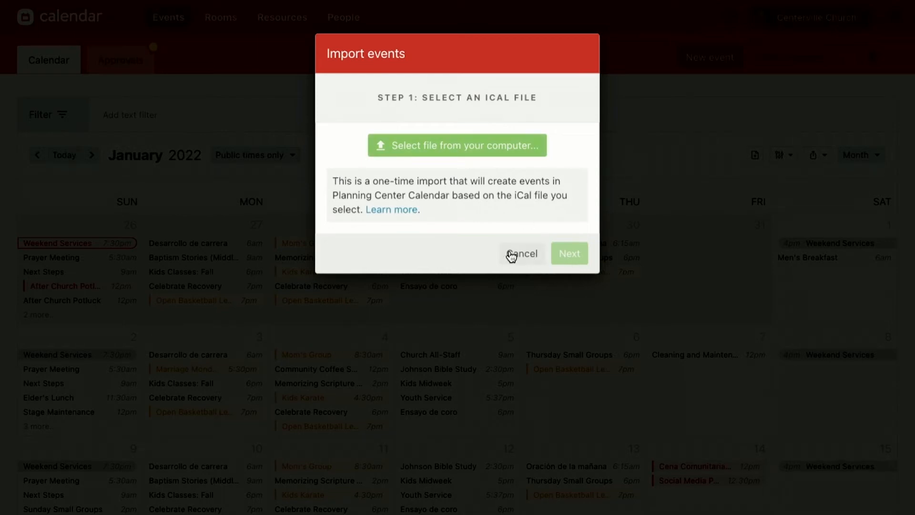
mouse_move(510, 256)
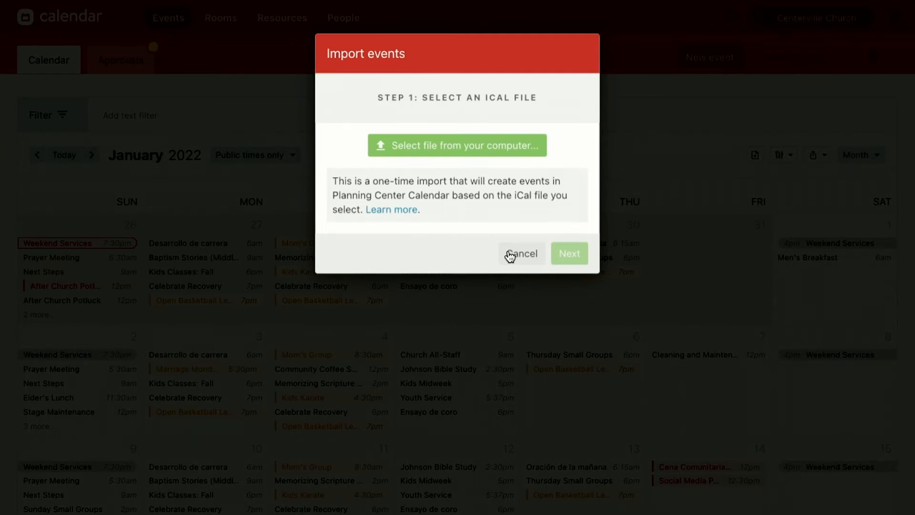
Cancel the Import events dialog without selecting an iCal file
click(521, 253)
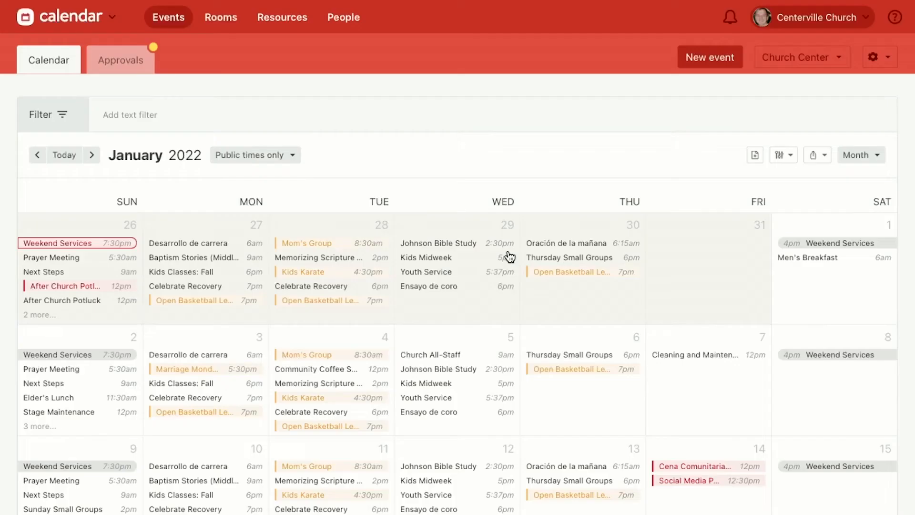
mouse_move(505, 80)
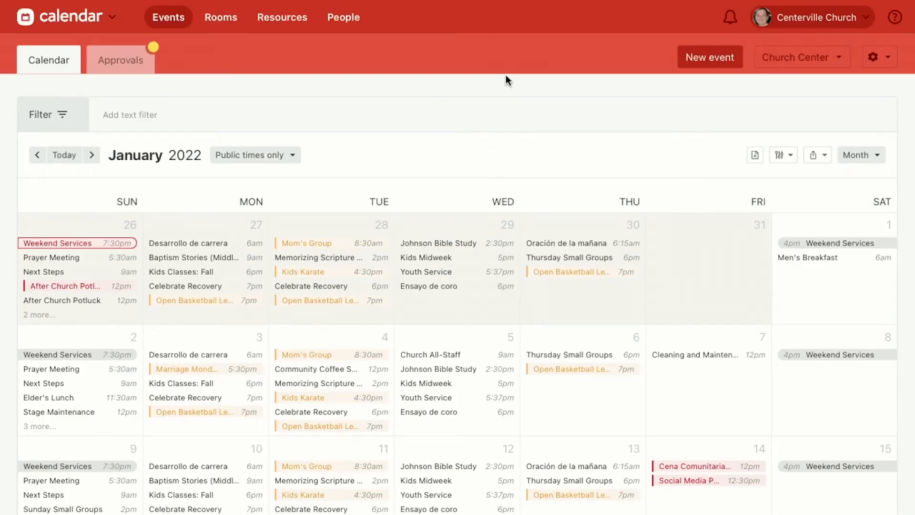